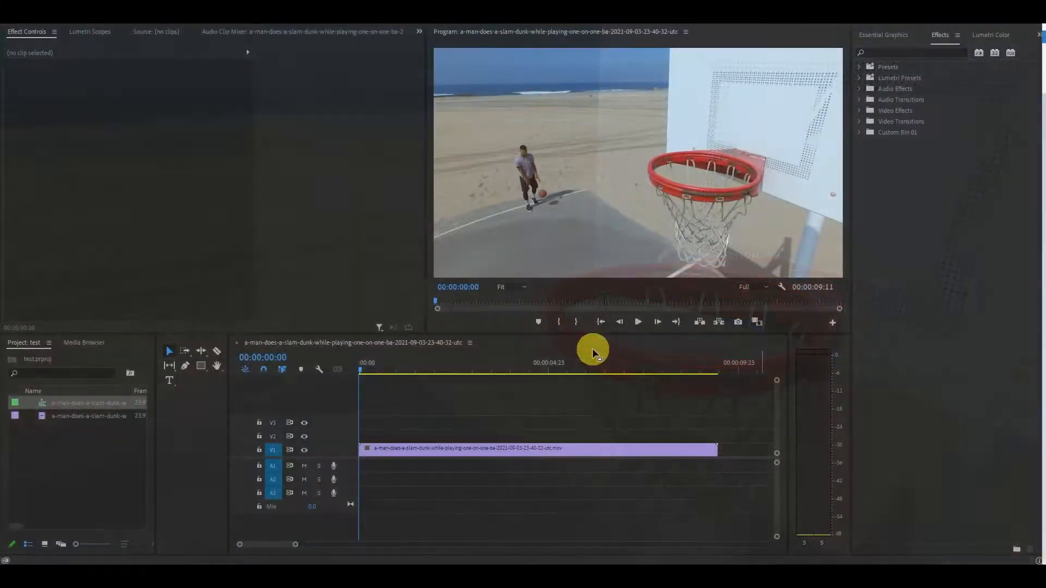
- Scrub the playhead to 00:00:04:06 where the player rises for the dunk
left_click_drag(592, 350, 366, 370)
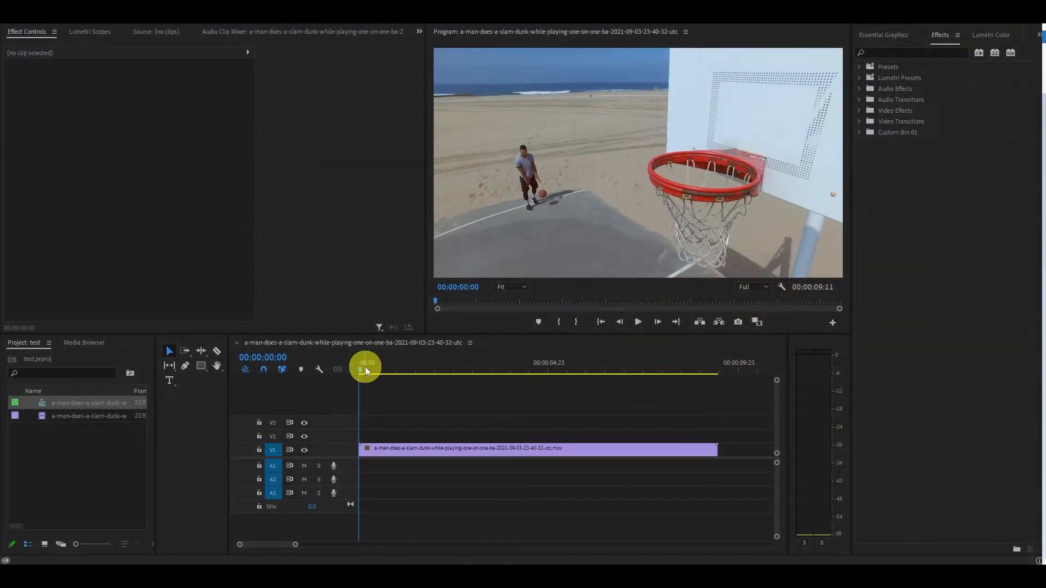
left_click_drag(366, 370, 450, 371)
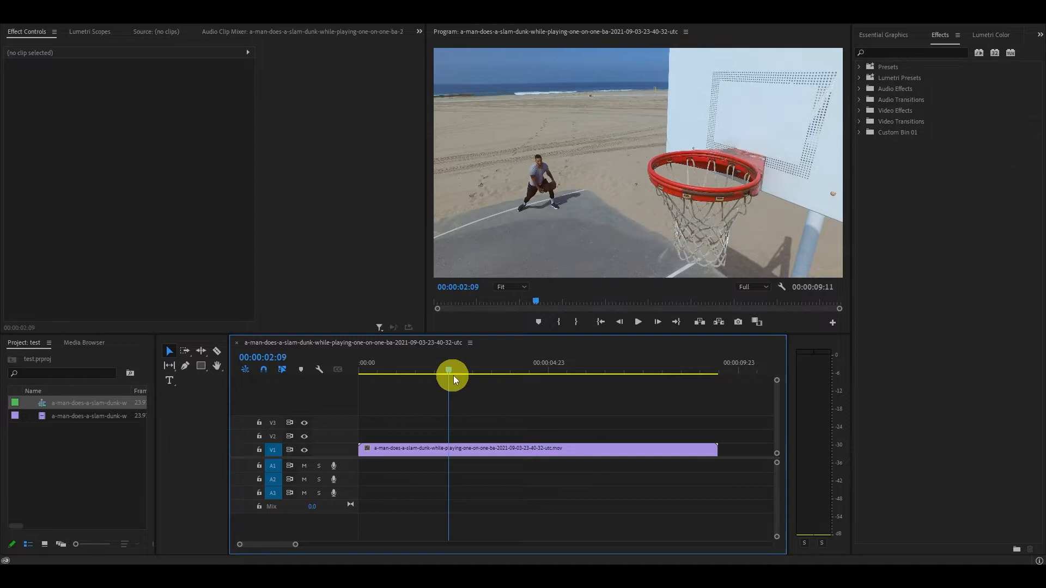
left_click_drag(449, 373, 522, 374)
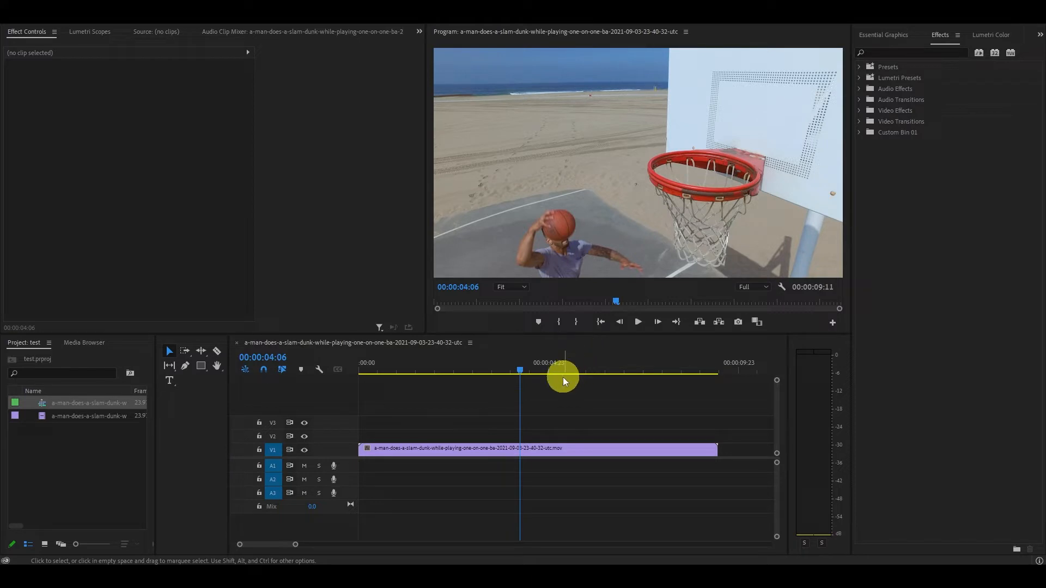
- Cut the V1 clip at the playhead, 00:00:04:06
left_click(532, 453)
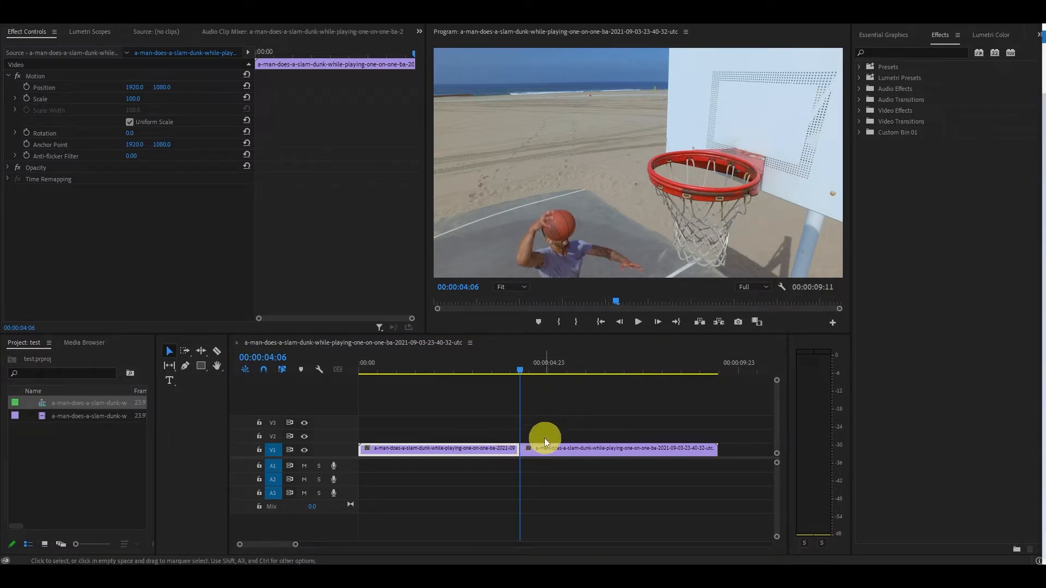
- Set the second clip's Speed/Duration to 25% with Optical Flow time interpolation
right_click(544, 449)
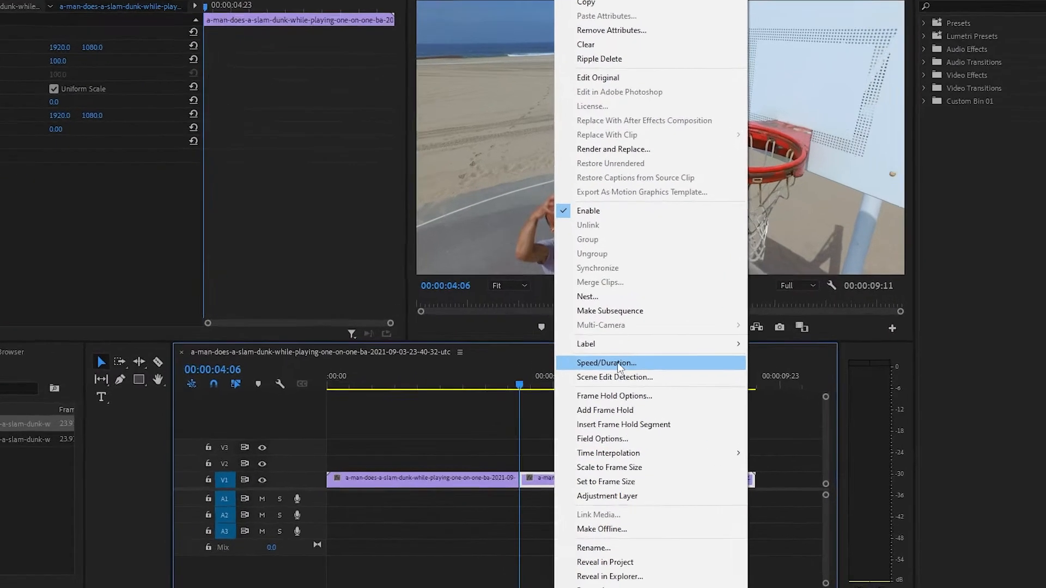
left_click(606, 363)
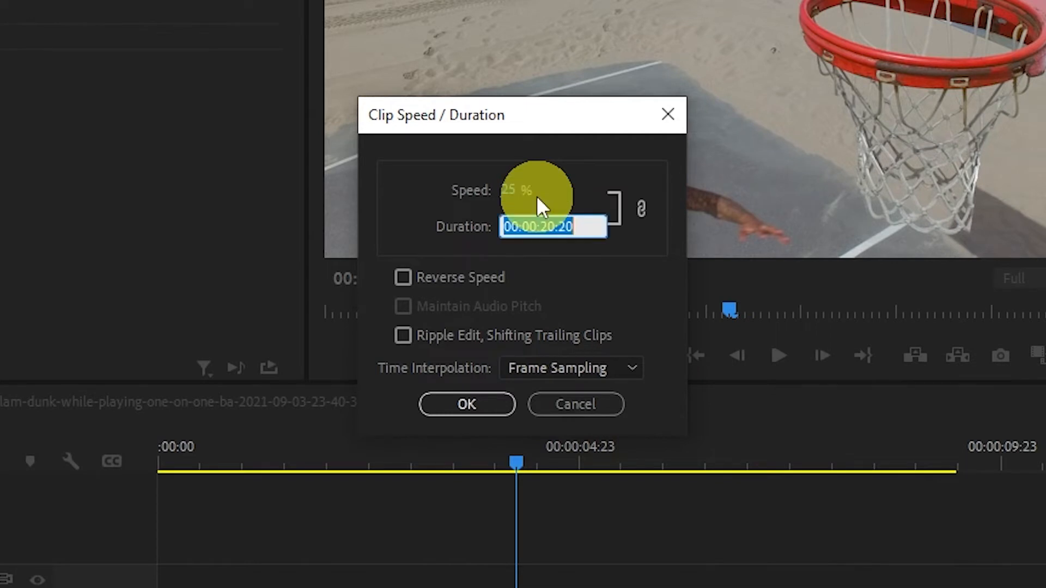
left_click(580, 368)
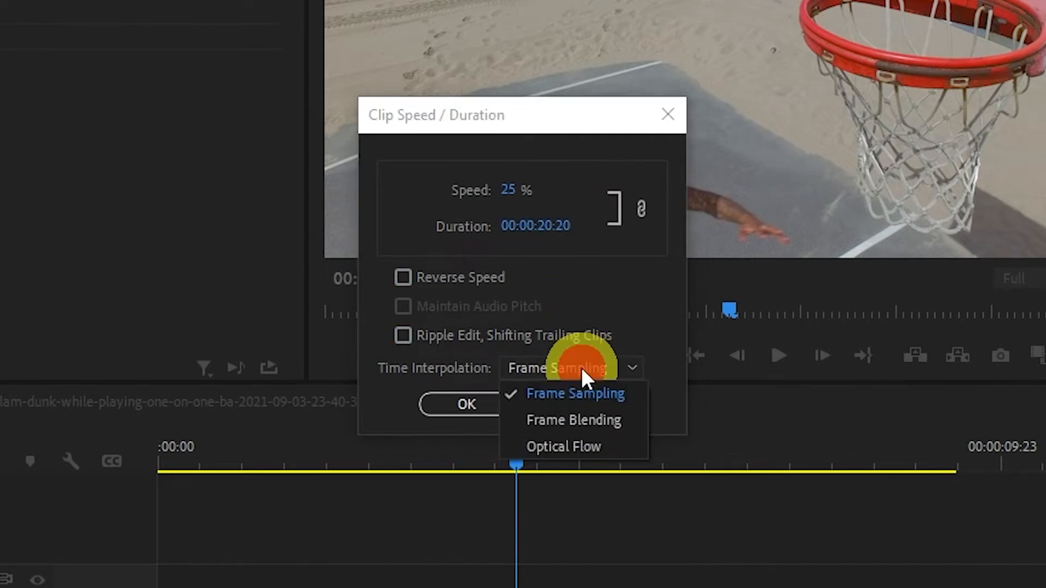
left_click(565, 446)
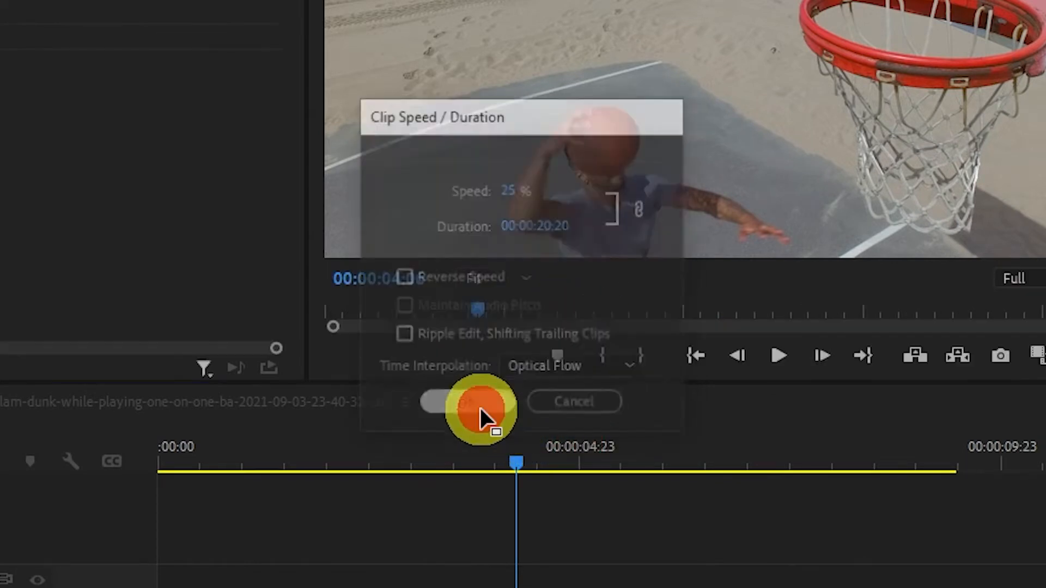
left_click(482, 402)
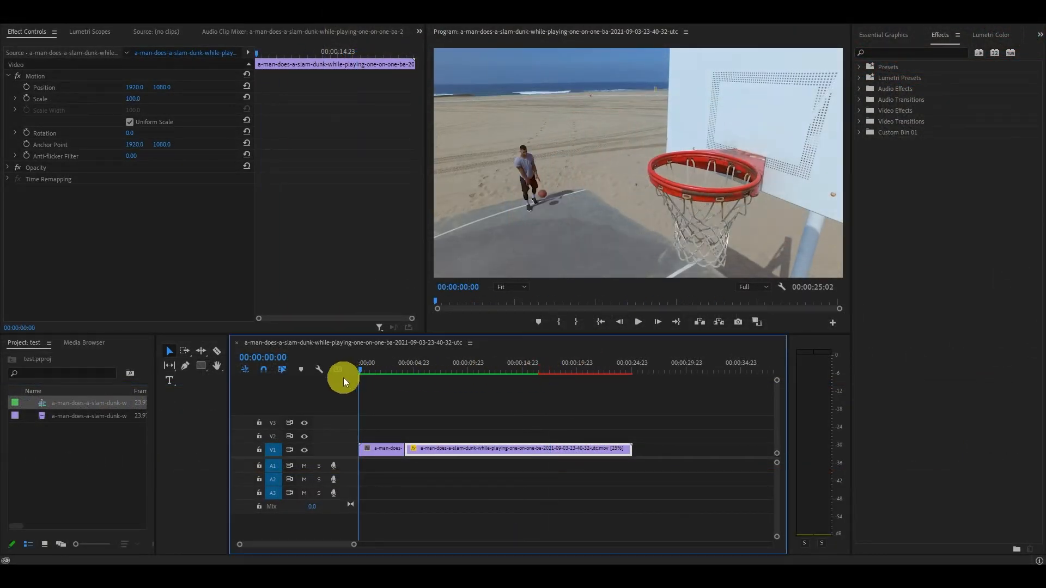
- Move the playhead to the clip's end and start Render In to Out
left_click_drag(343, 371, 414, 371)
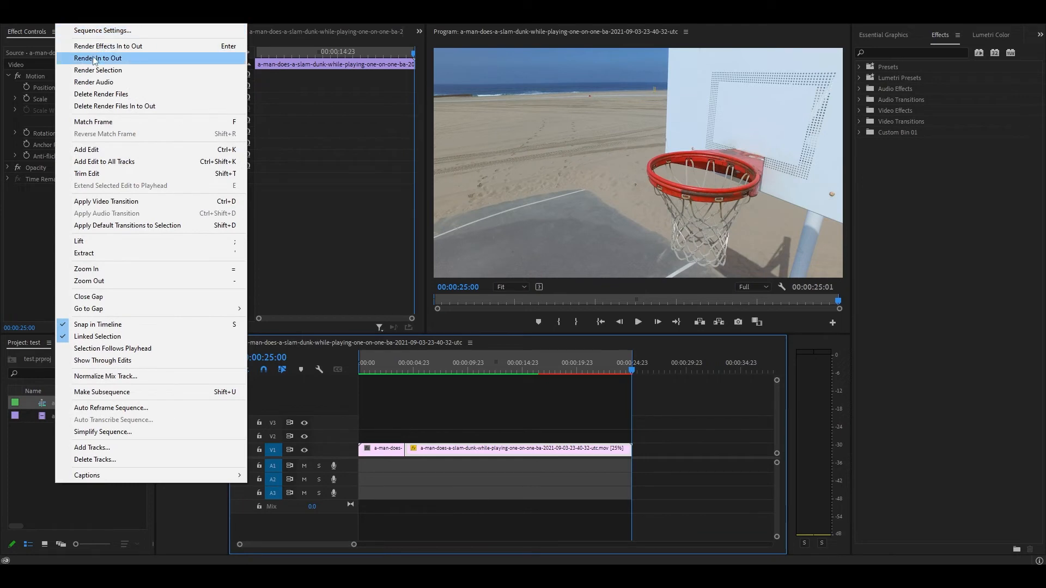
left_click(98, 58)
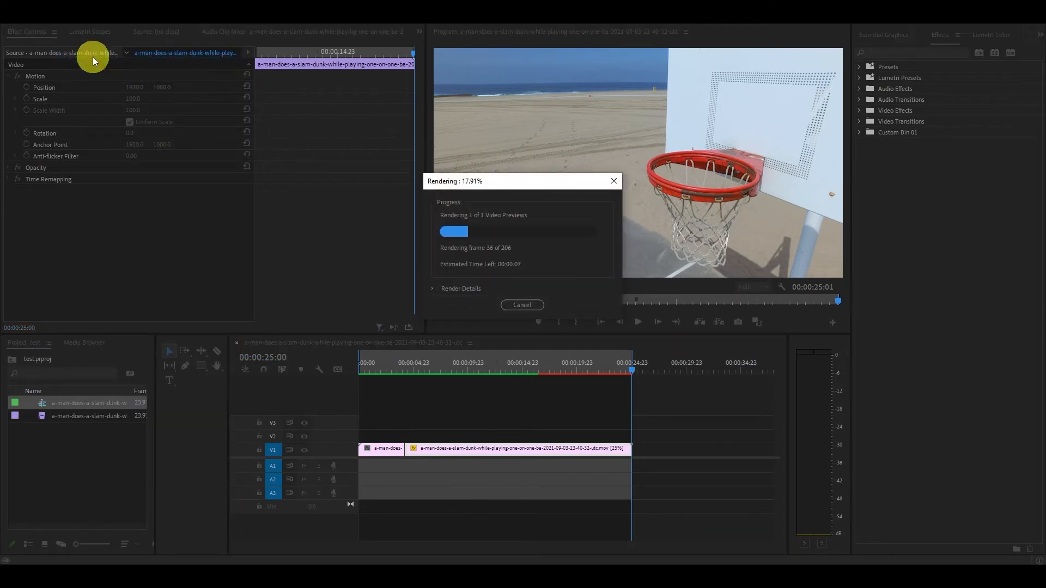